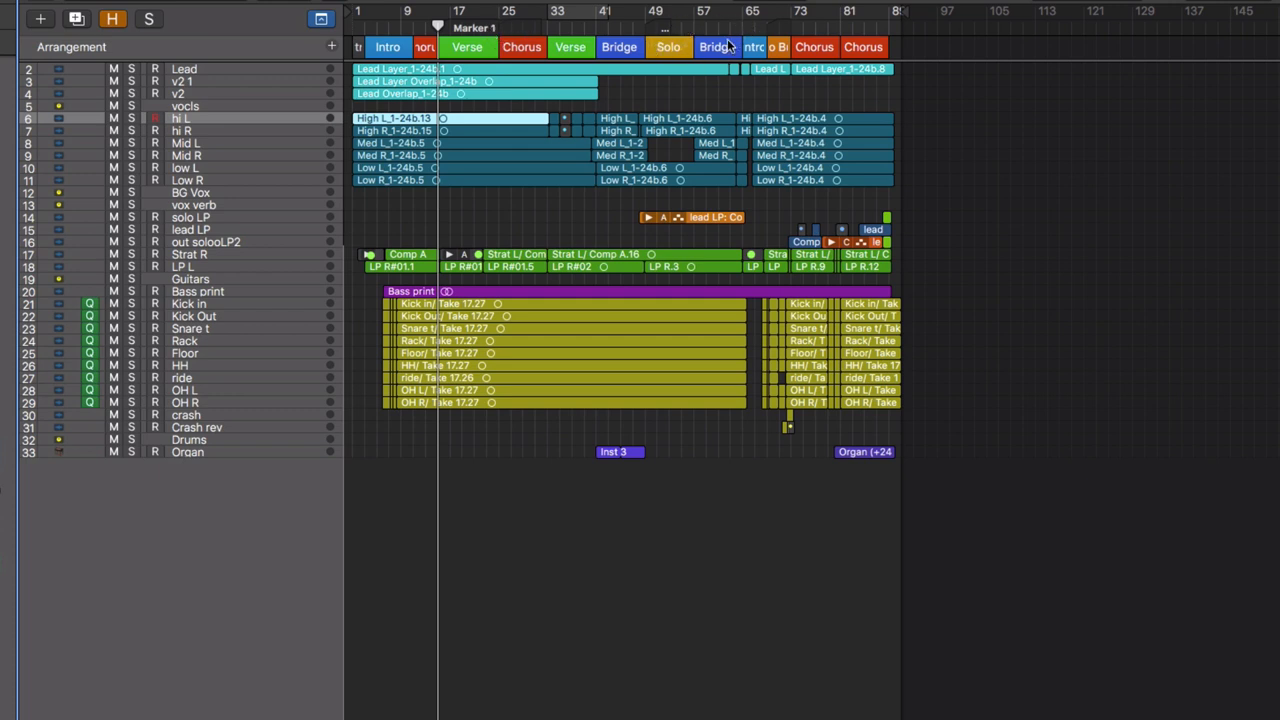
Step: Jump to the Bridge marker and scroll right to the Solo/Bridge/Intro area near bar 63
left_click(694, 24)
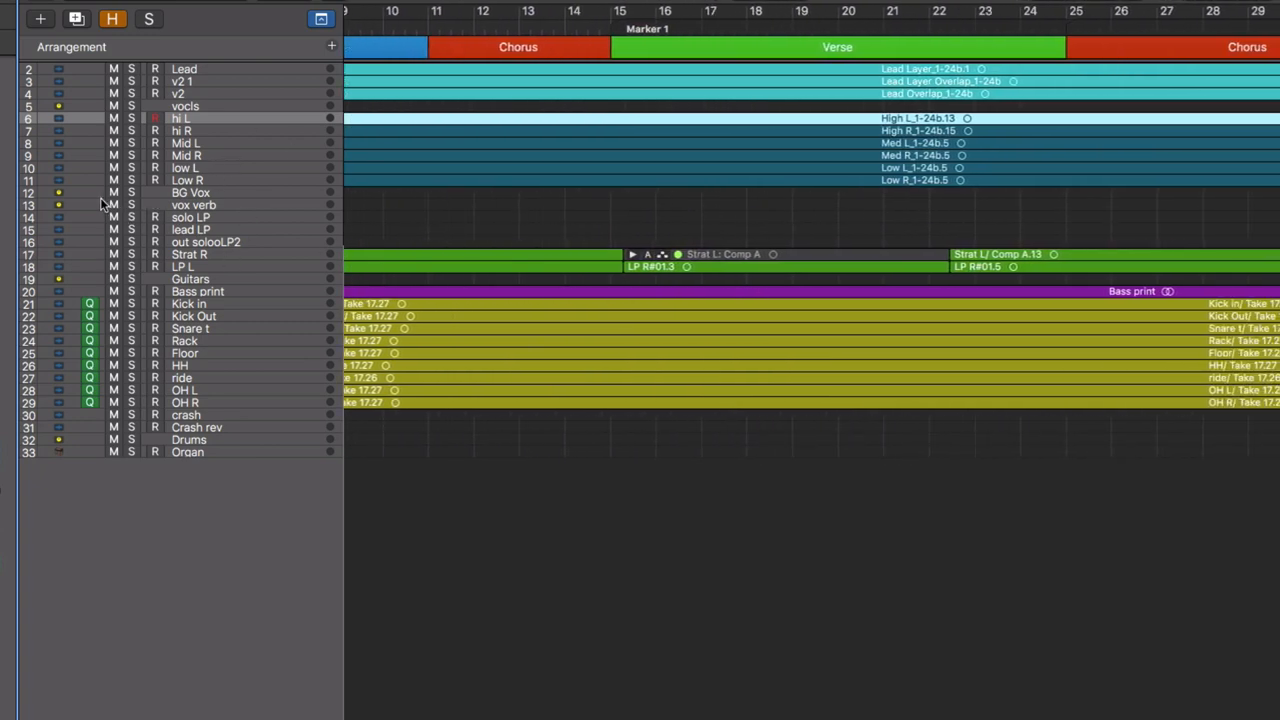
scroll("right", 3)
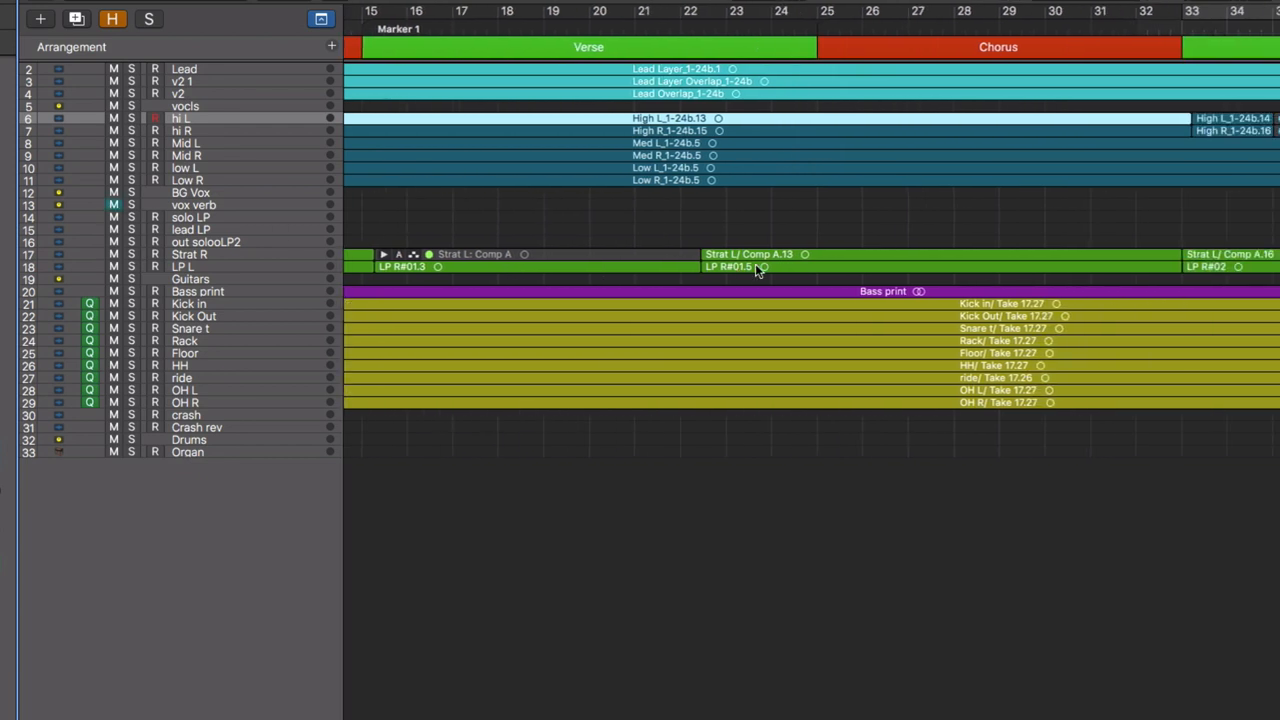
scroll("right", 3)
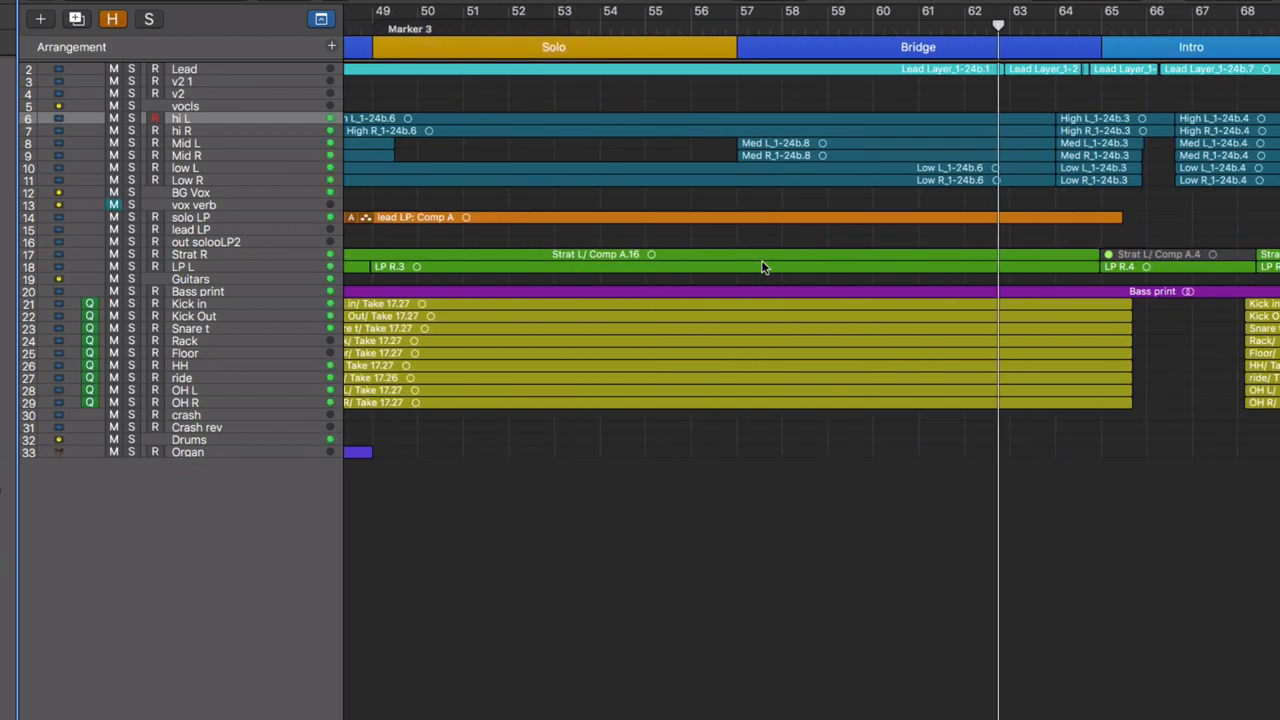
scroll("right", 3)
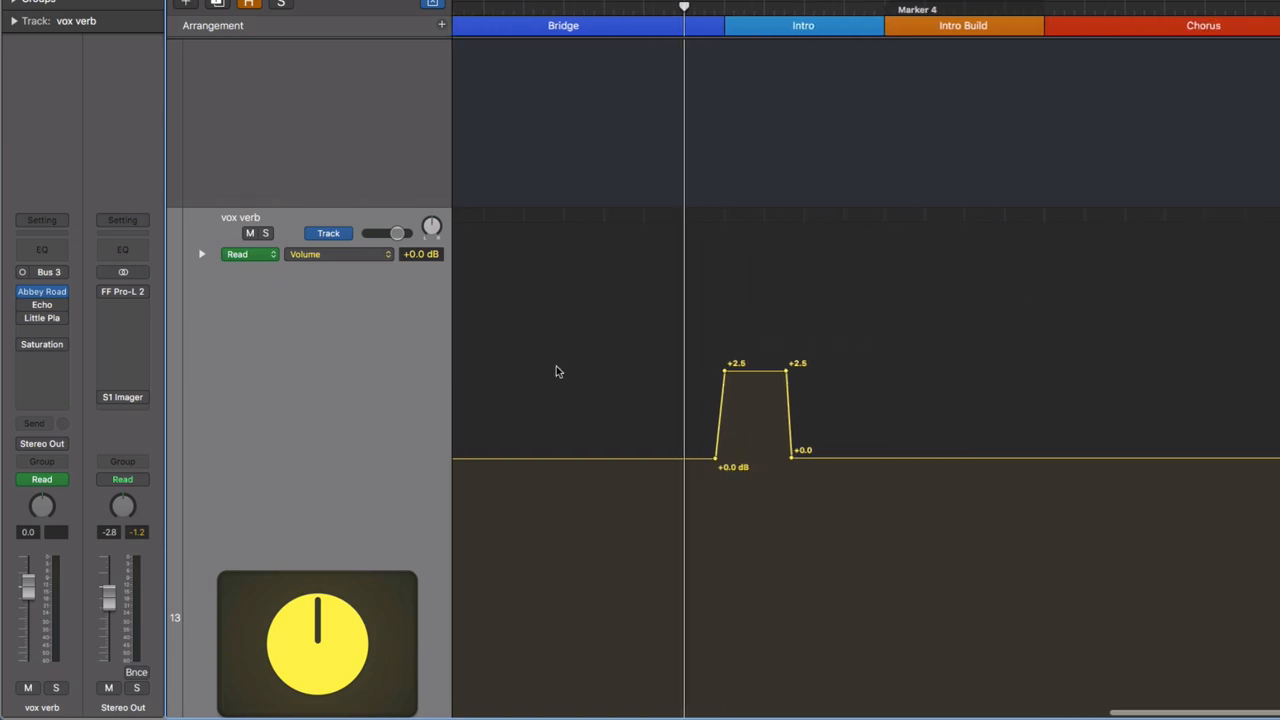
Step: Keep Volume as the vox verb automation parameter, showing the +2.5 dB bump
left_click(340, 253)
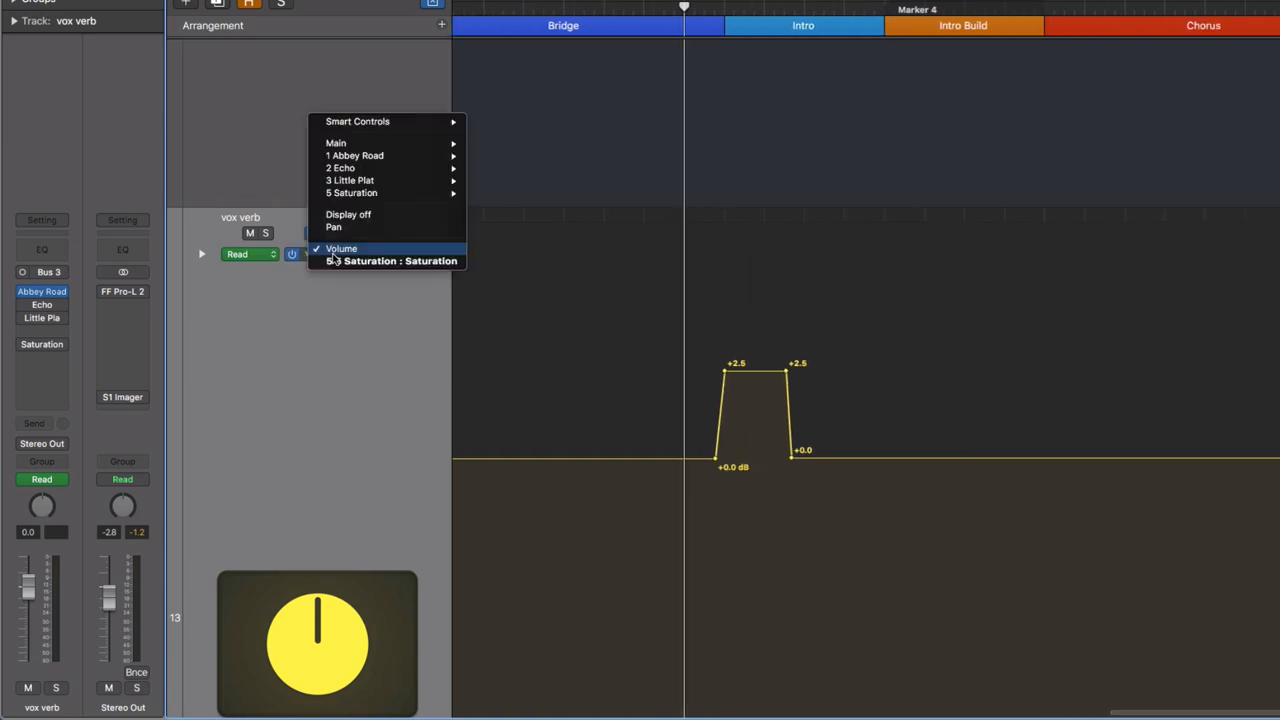
left_click(341, 248)
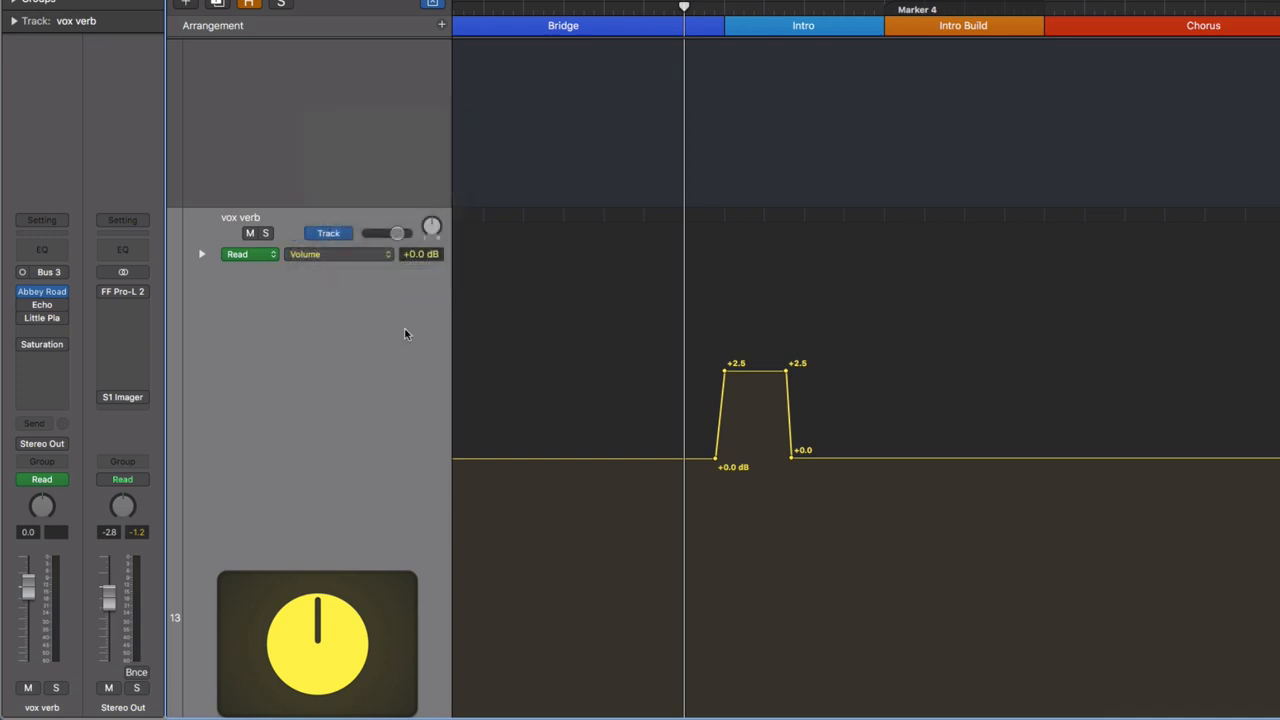
mouse_move(998, 418)
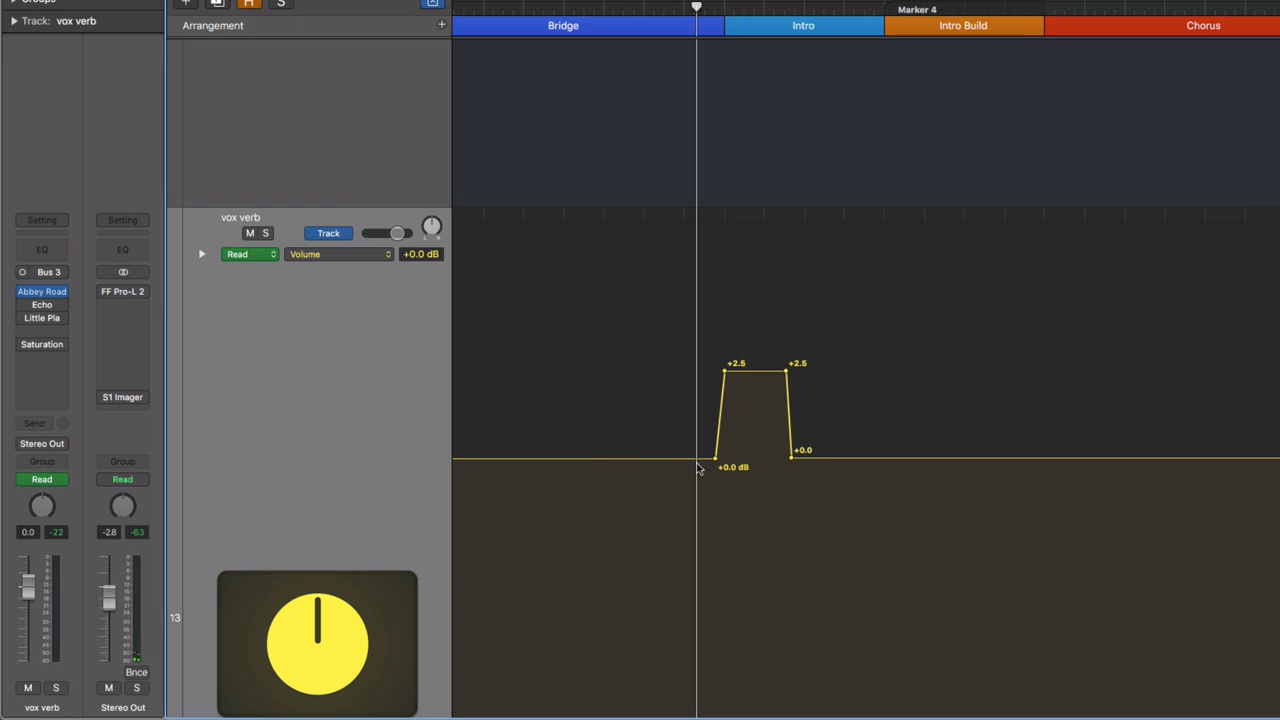
mouse_move(768, 453)
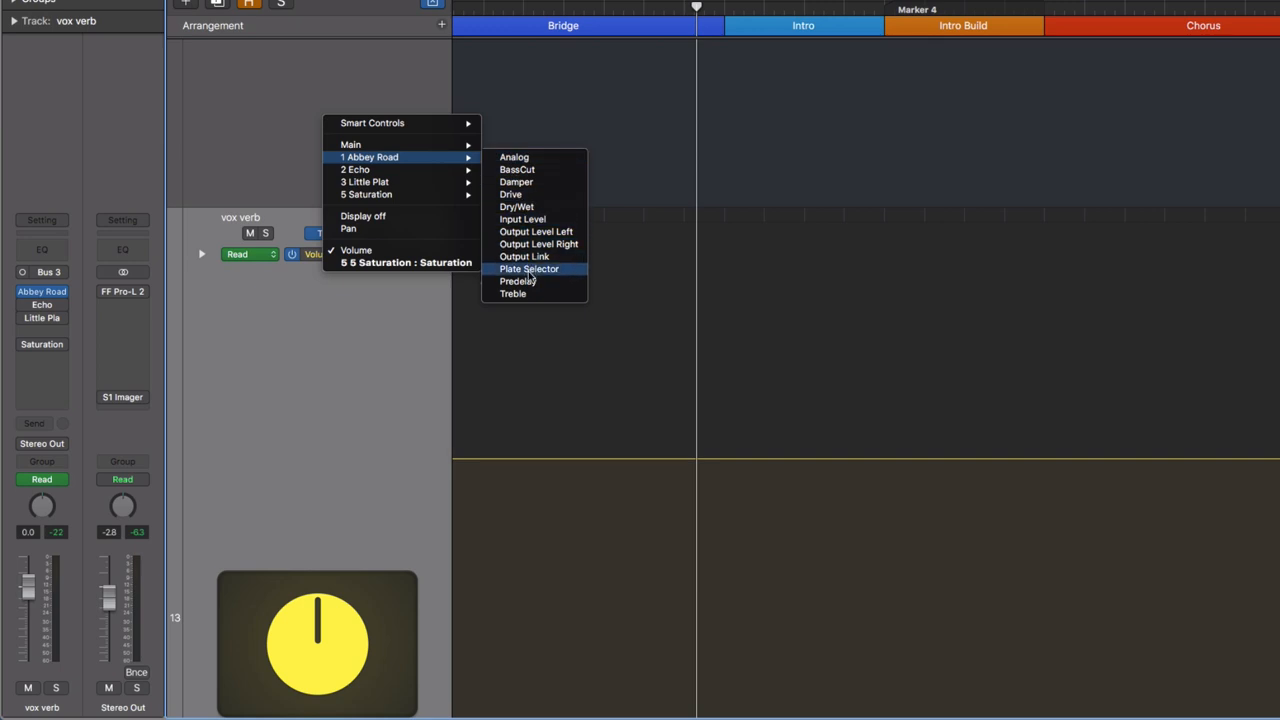
mouse_move(538, 244)
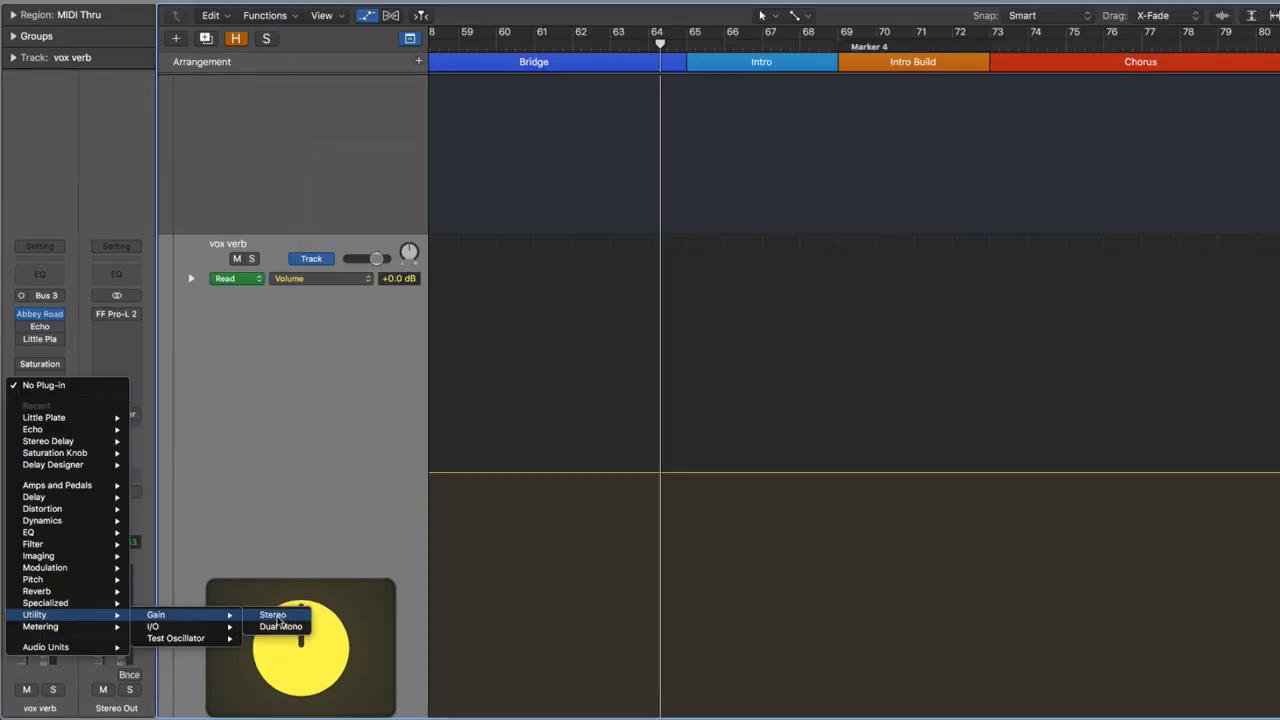
Step: Insert a stereo Gain plug-in on vox verb and show its Gain automation
left_click(272, 614)
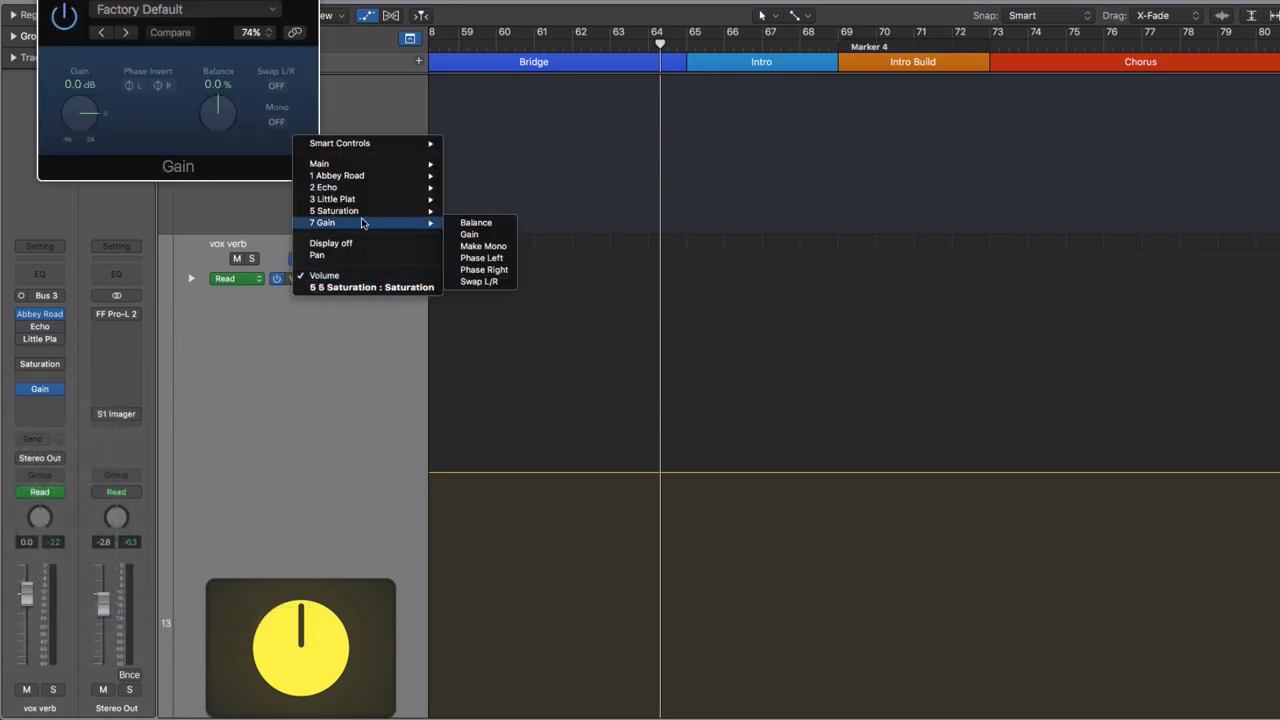
left_click(469, 233)
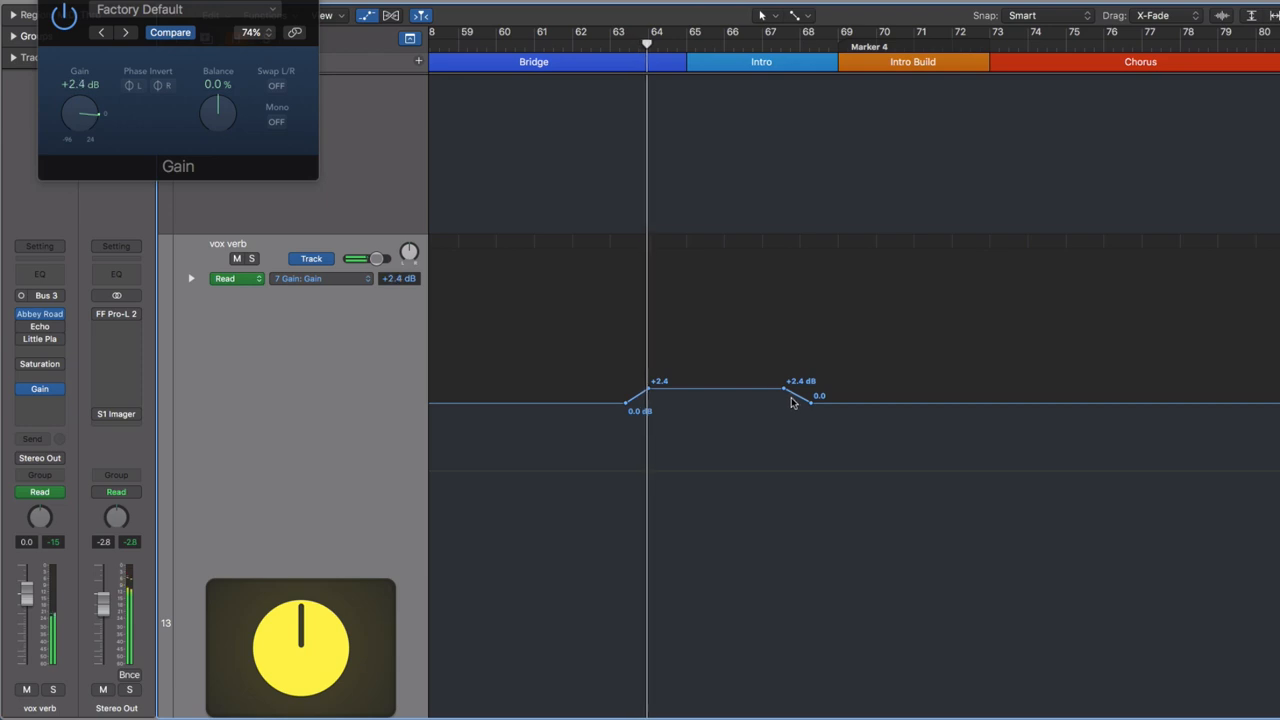
Step: Drag the Gain automation's end points left to shorten the boost, and nudge the vox verb fader
left_click_drag(785, 388, 725, 390)
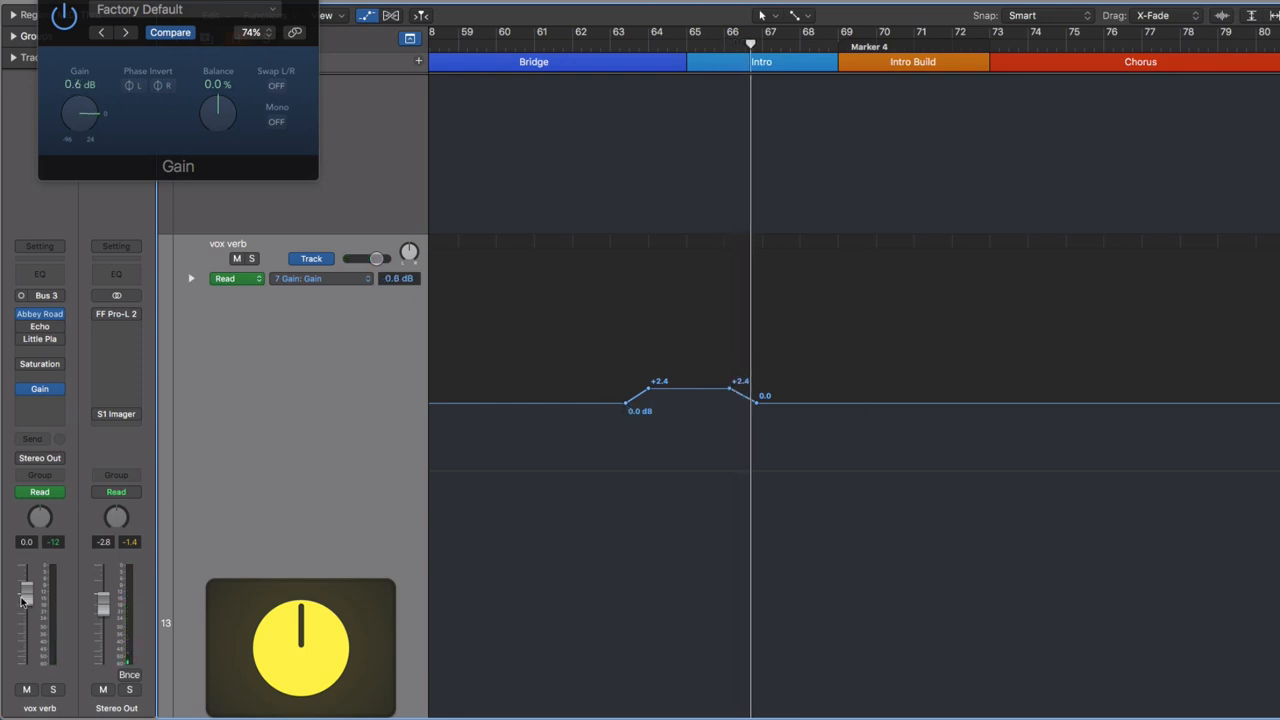
left_click_drag(26, 595, 26, 610)
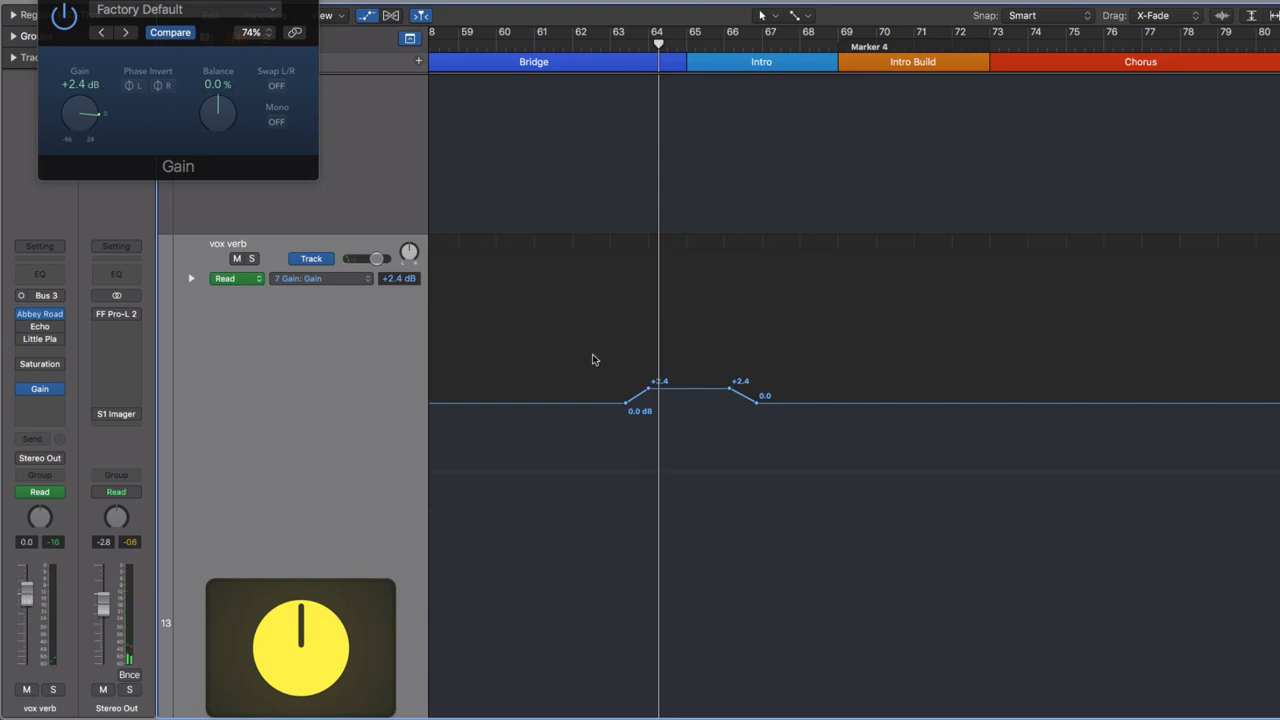
mouse_move(715, 414)
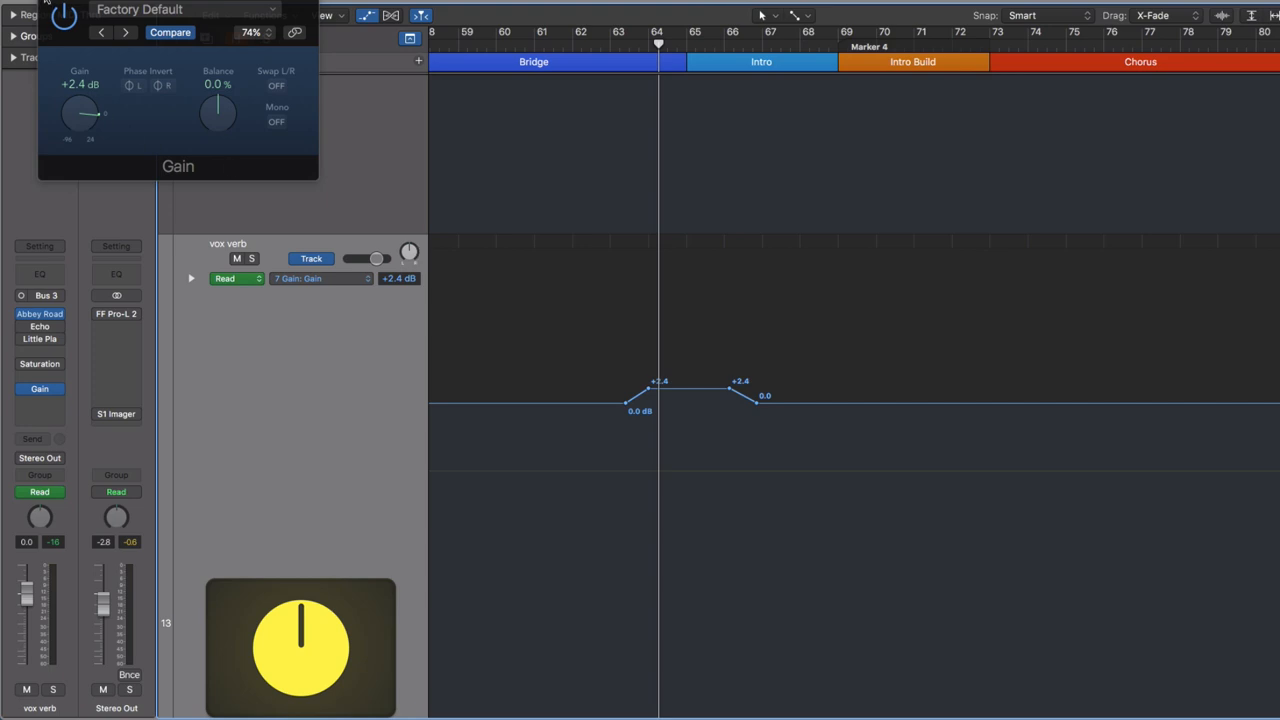
mouse_move(33, 148)
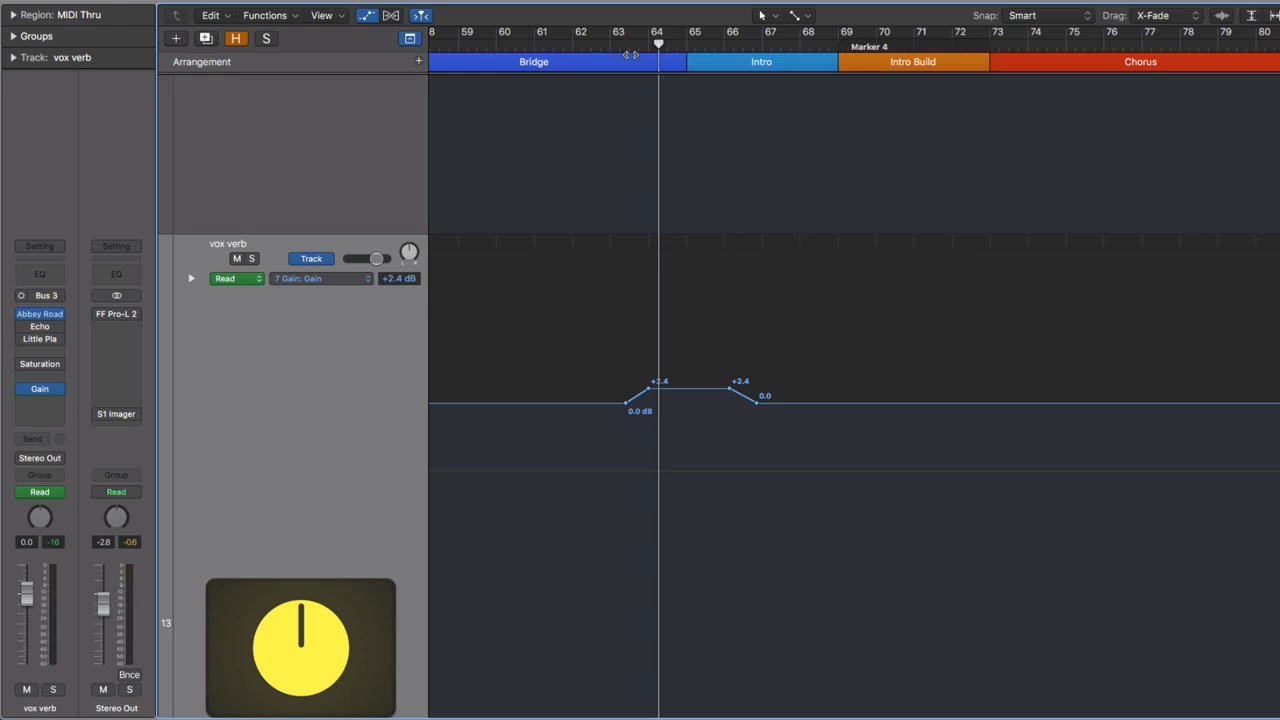
mouse_move(563, 267)
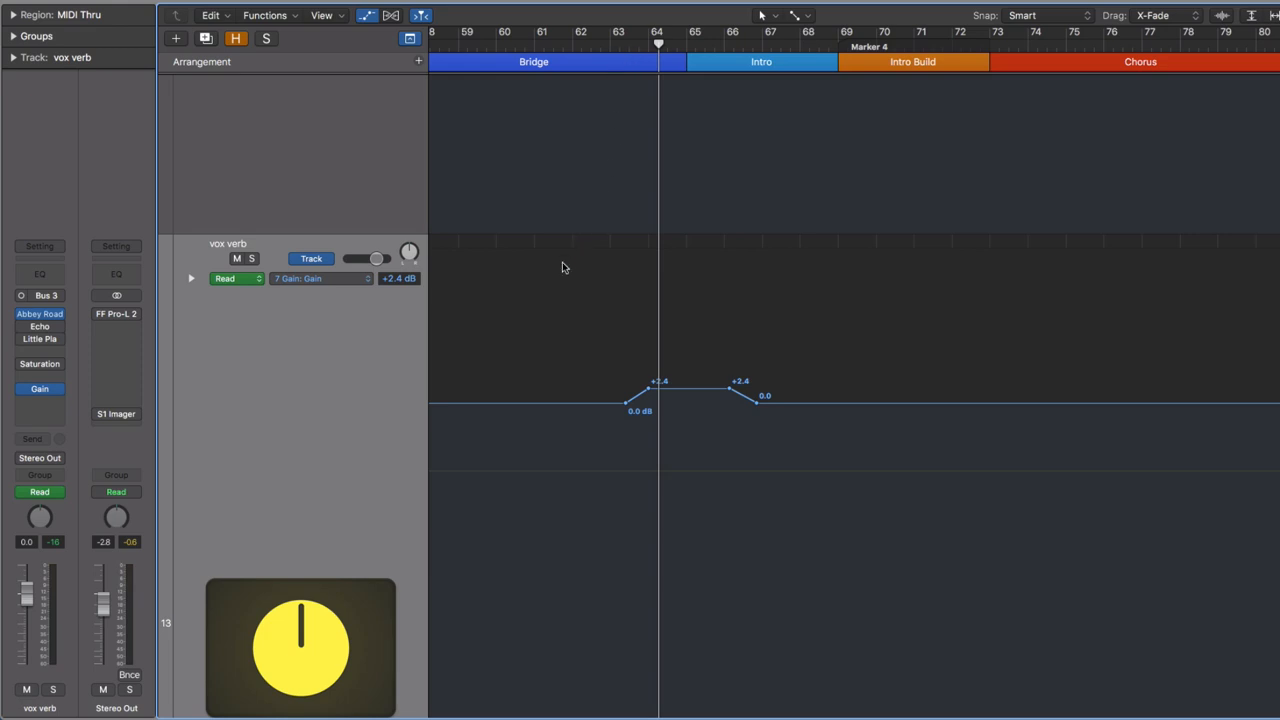
mouse_move(564, 273)
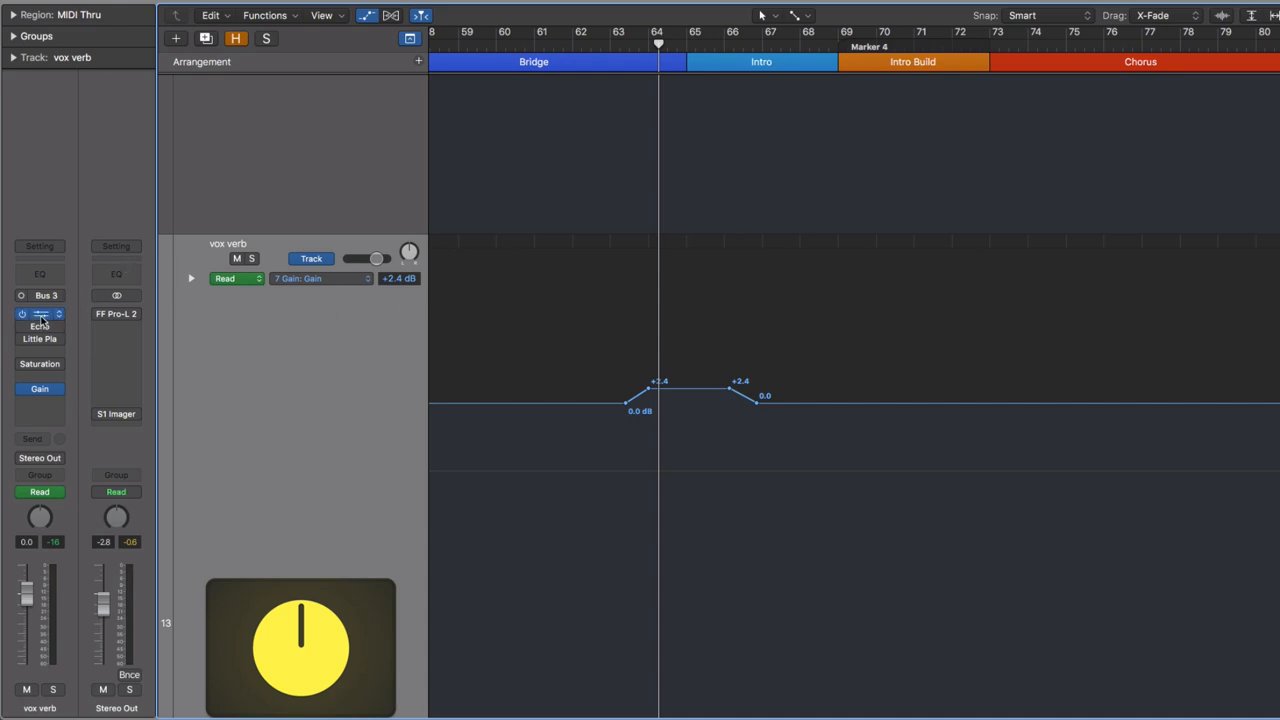
Step: Open and close Abbey Road Plates, then show its Drive parameter as vox verb automation
left_click(40, 314)
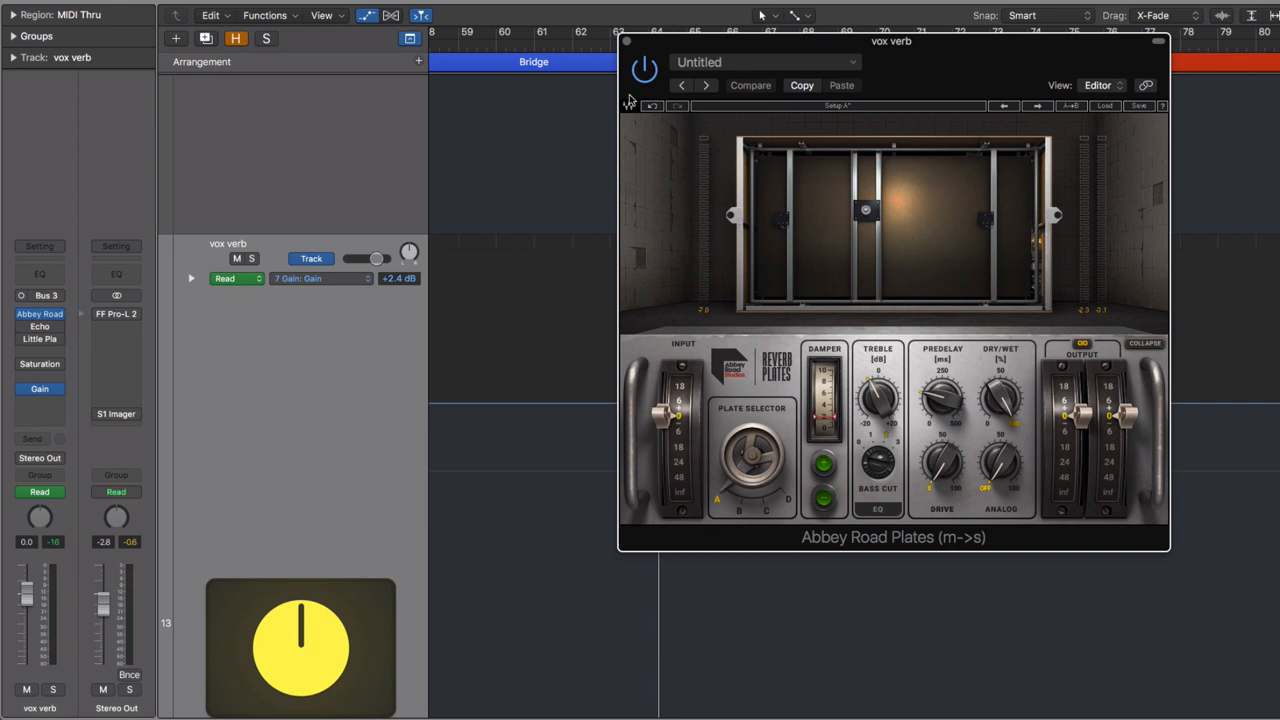
left_click(320, 278)
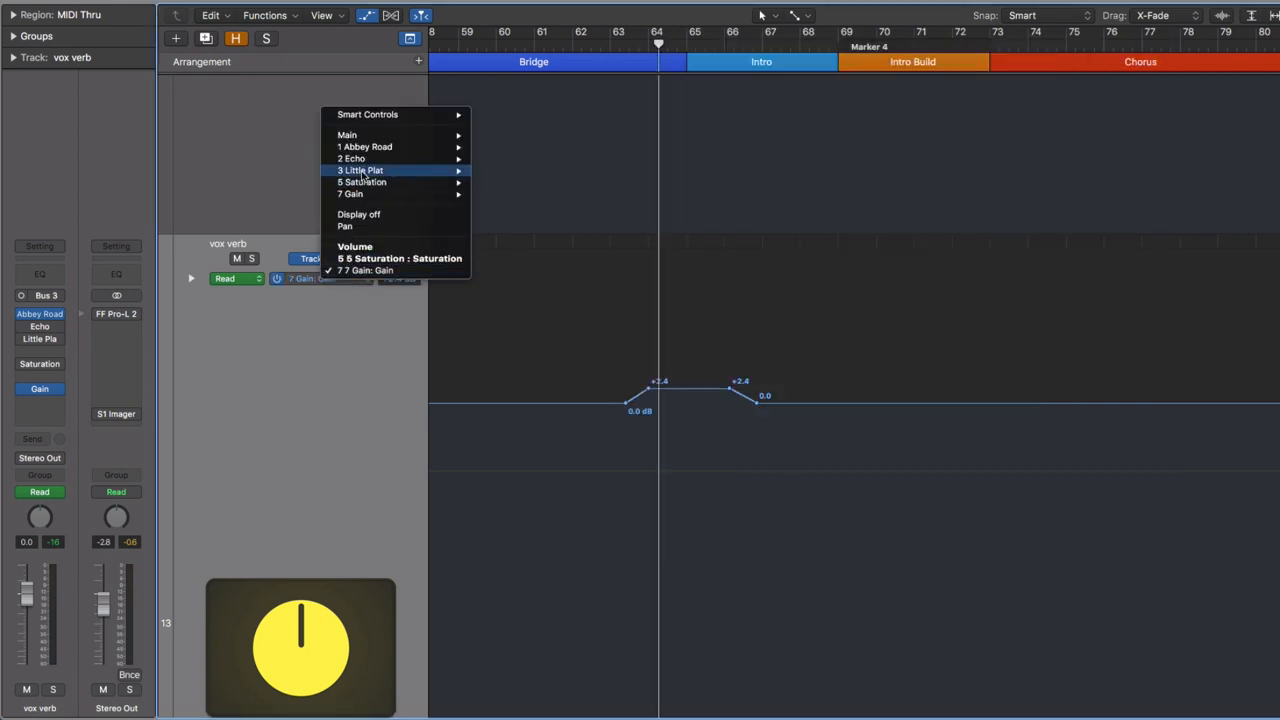
mouse_move(365, 147)
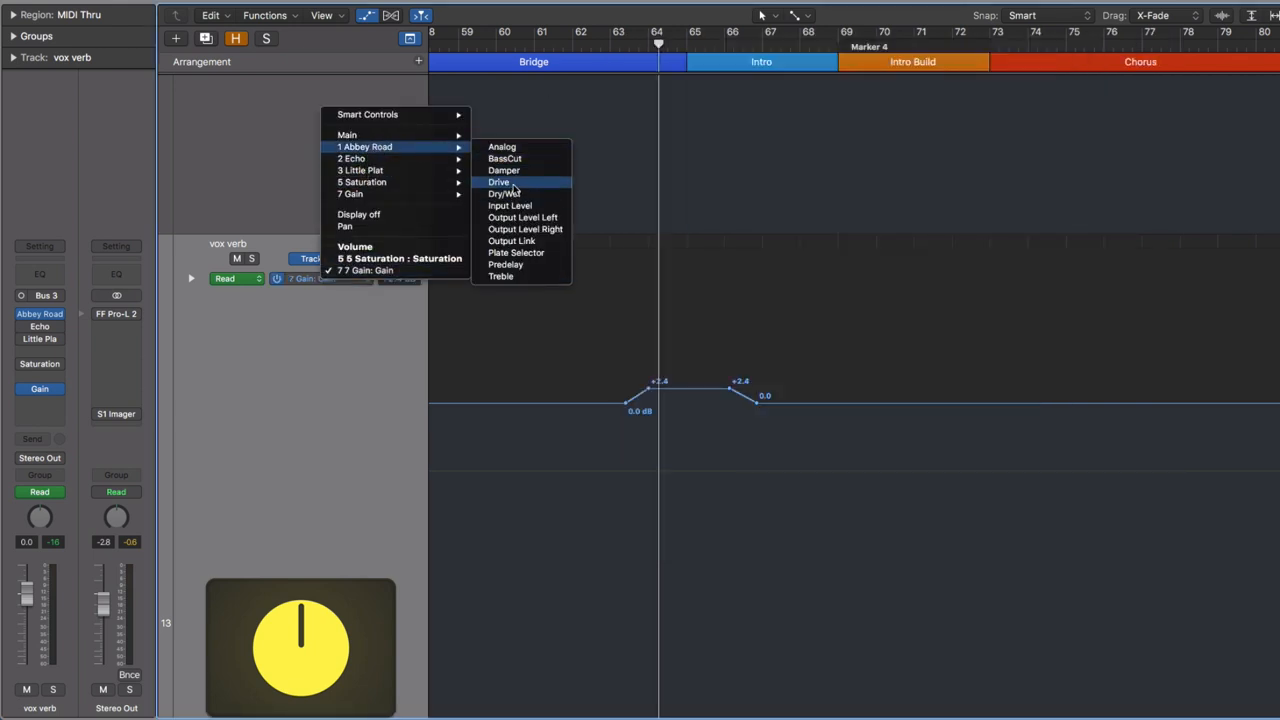
left_click(498, 182)
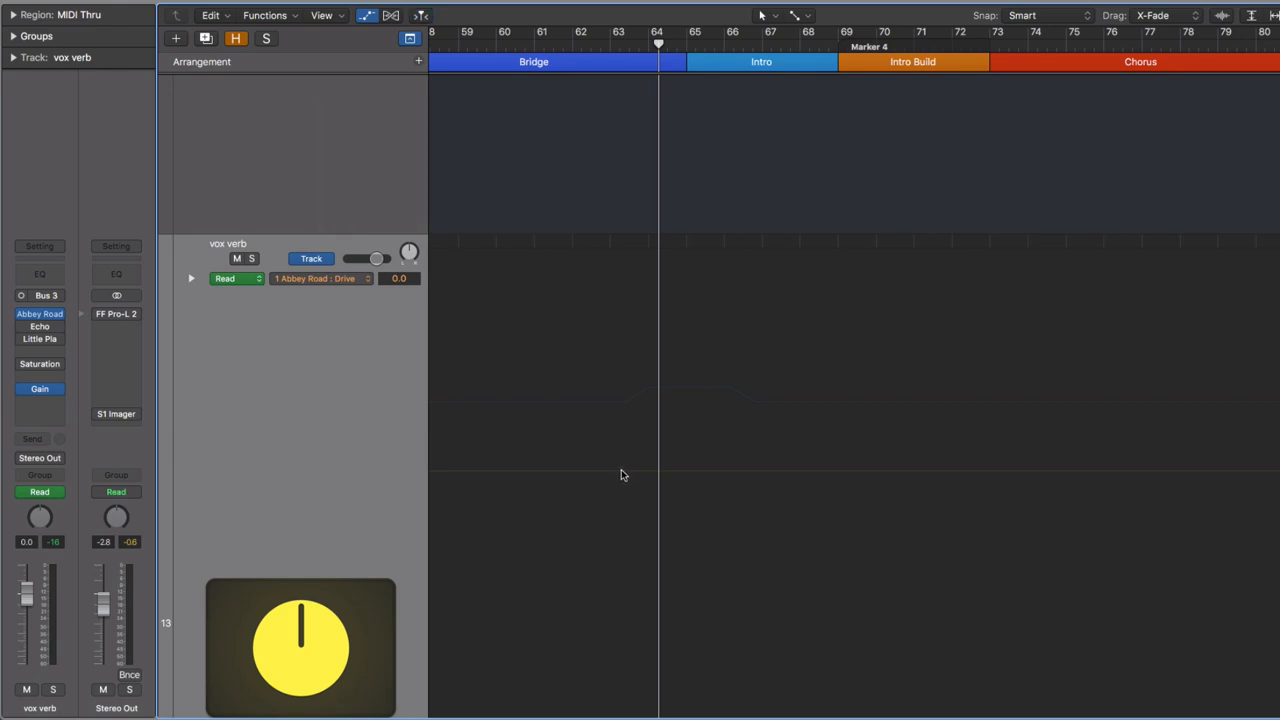